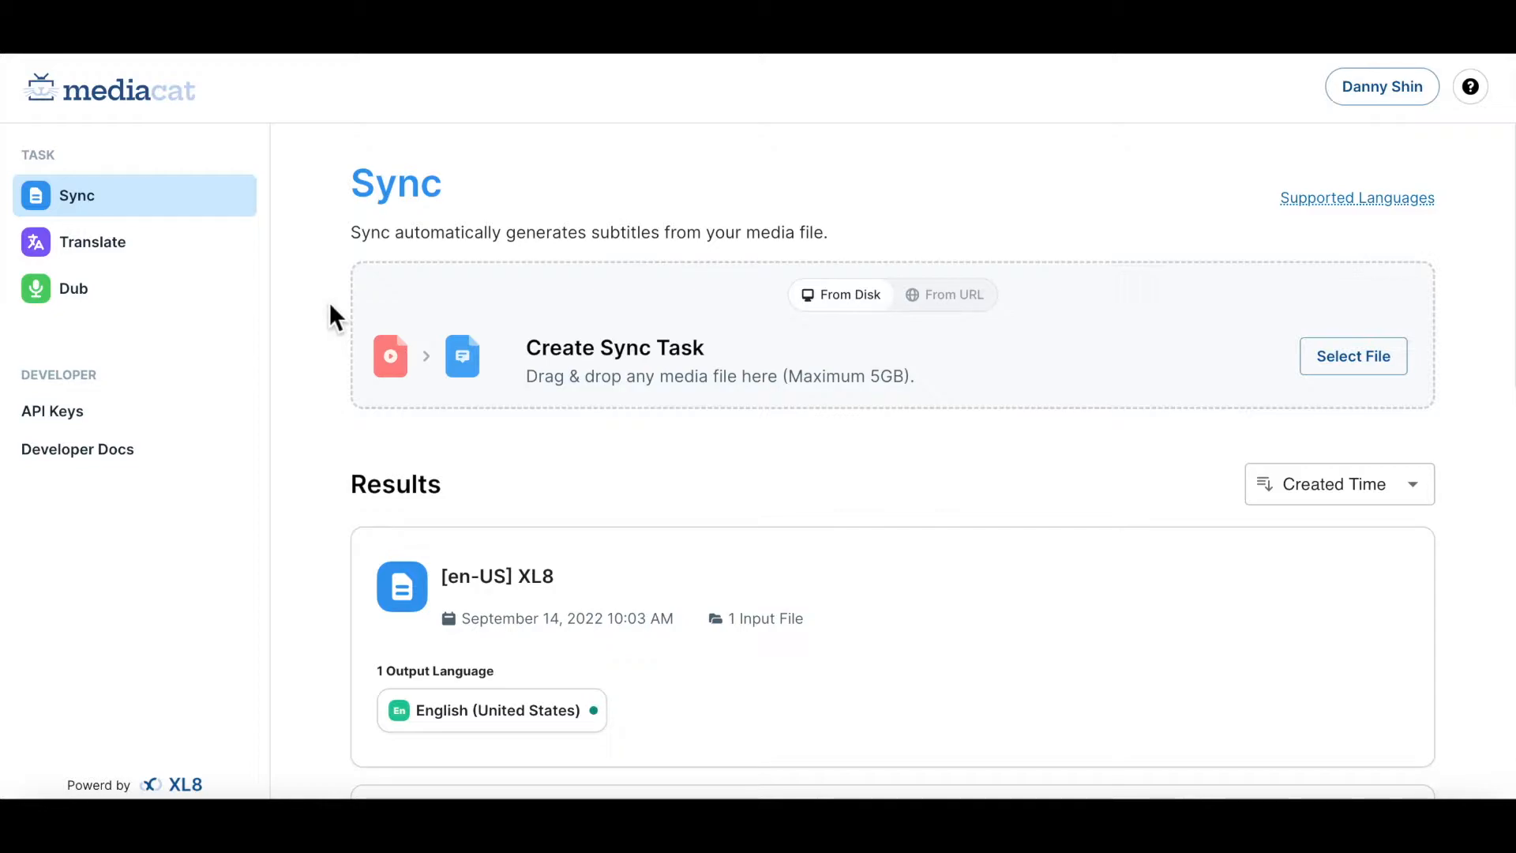
Attach XL8.mp4 from disk as the sync task's media file.
{"action": "left_click", "coordinate": [1353, 357]}
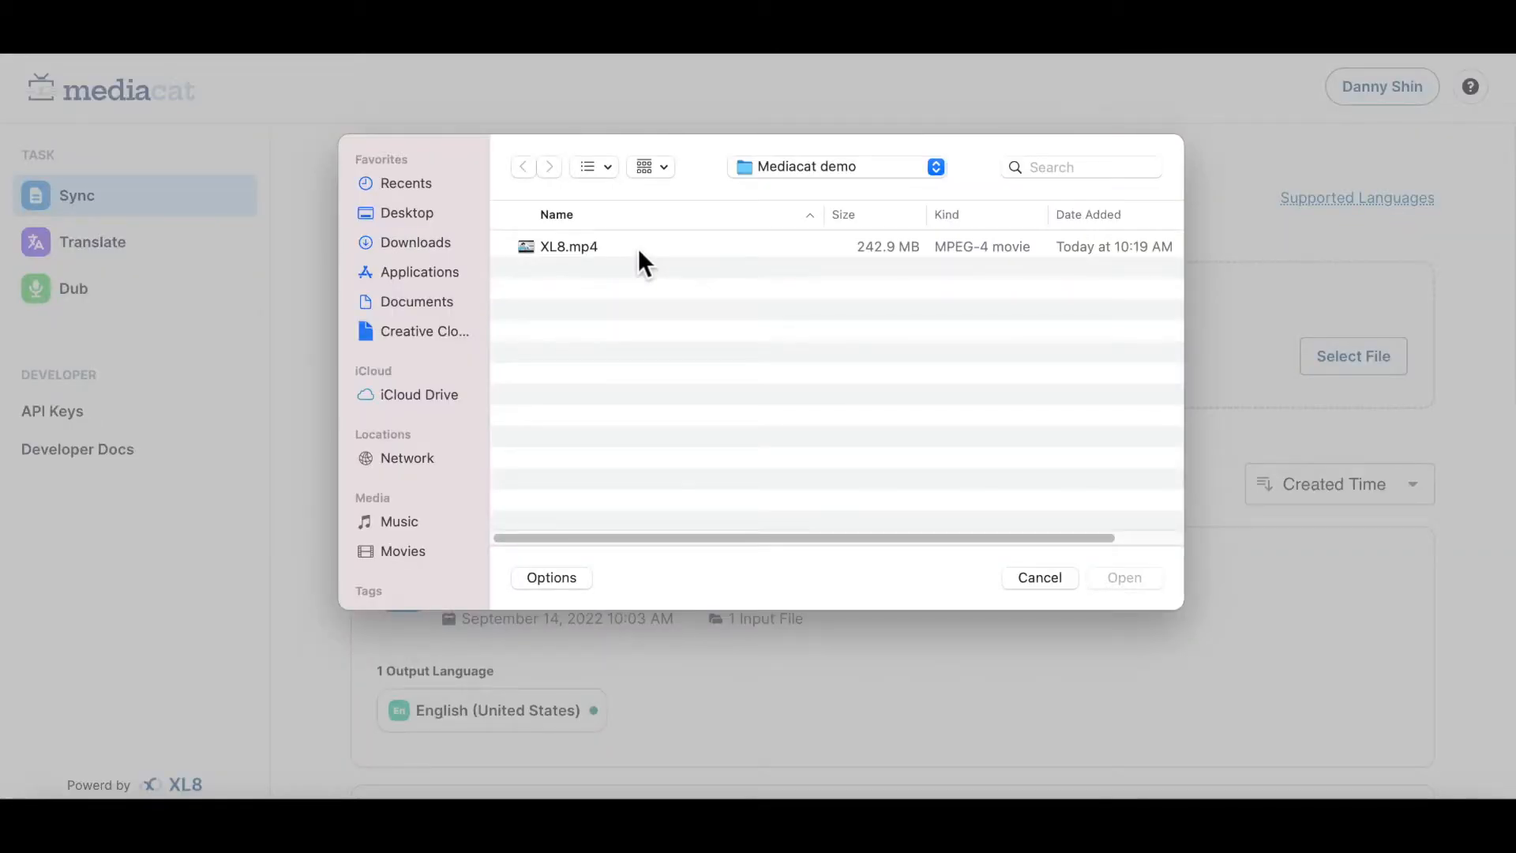
{"action": "left_click", "coordinate": [1125, 578]}
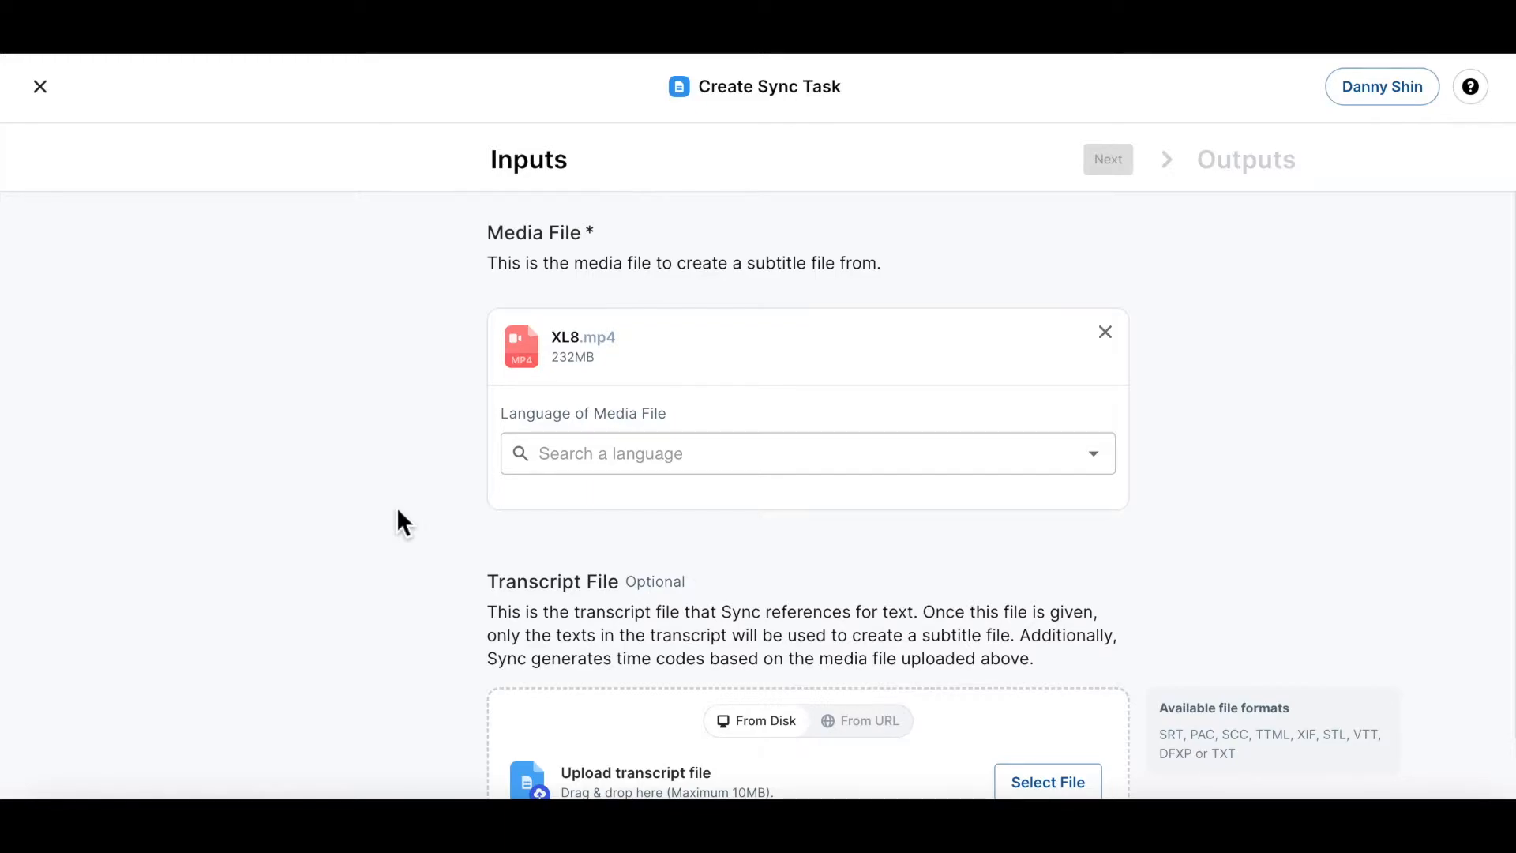
Set the media file's spoken language to English (United States).
{"action": "scroll", "scroll_direction": "down", "scroll_amount": 3}
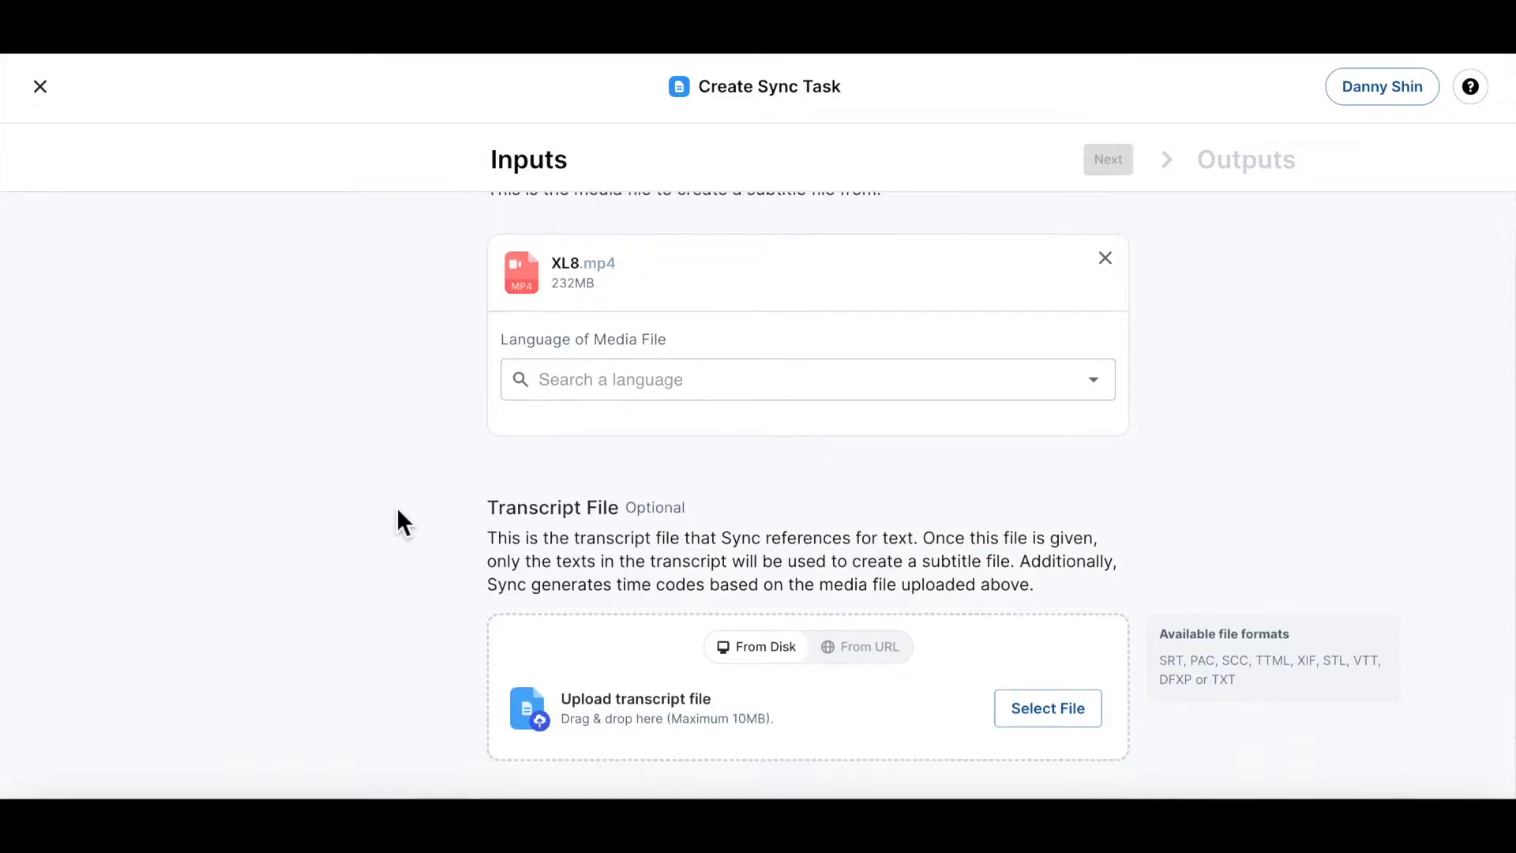
{"action": "left_click", "coordinate": [808, 379]}
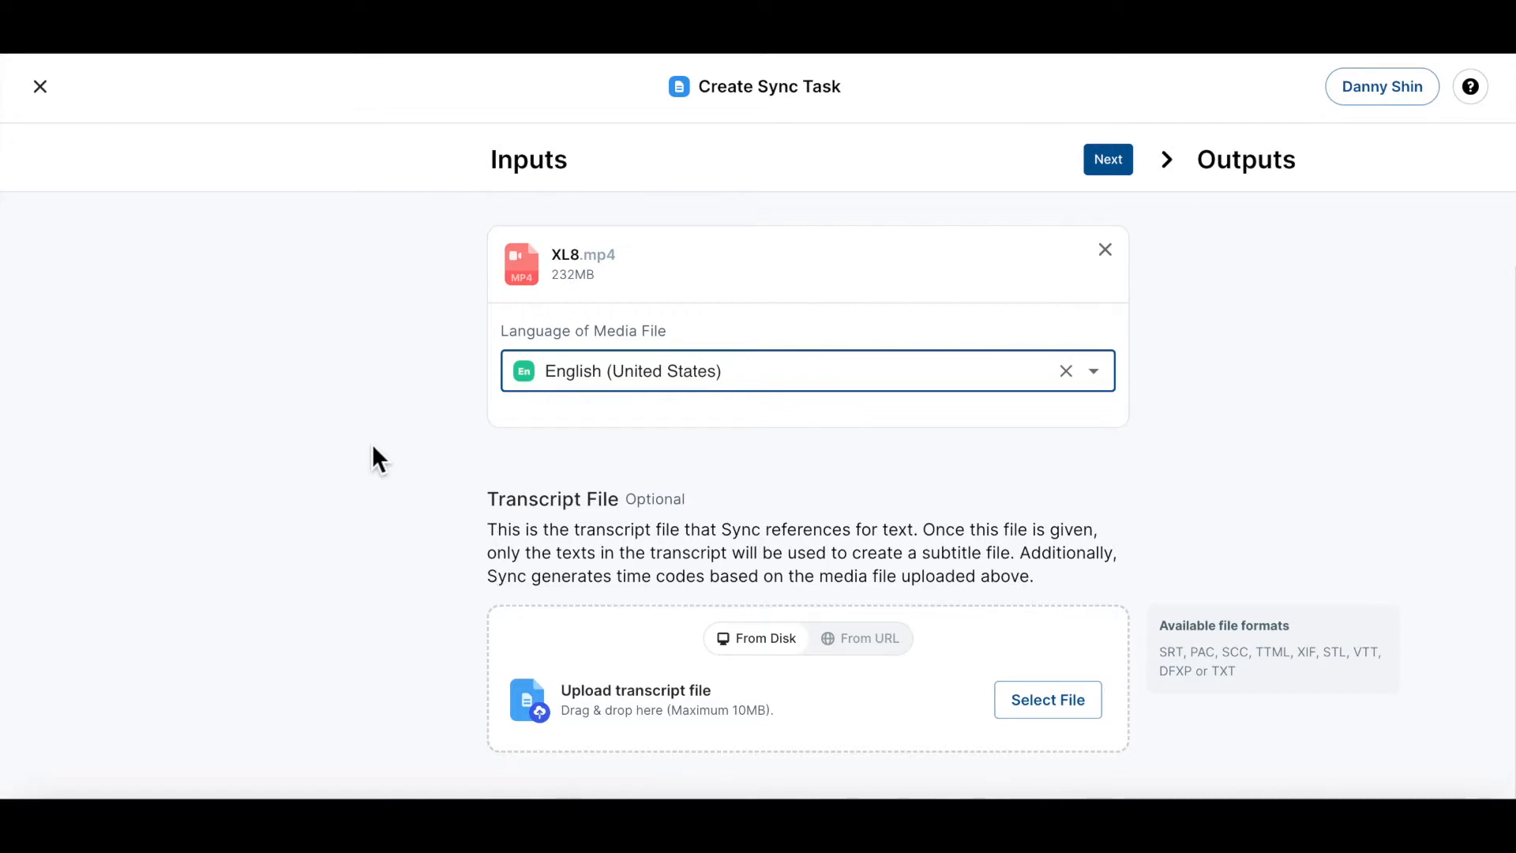
{"action": "left_click", "coordinate": [807, 371]}
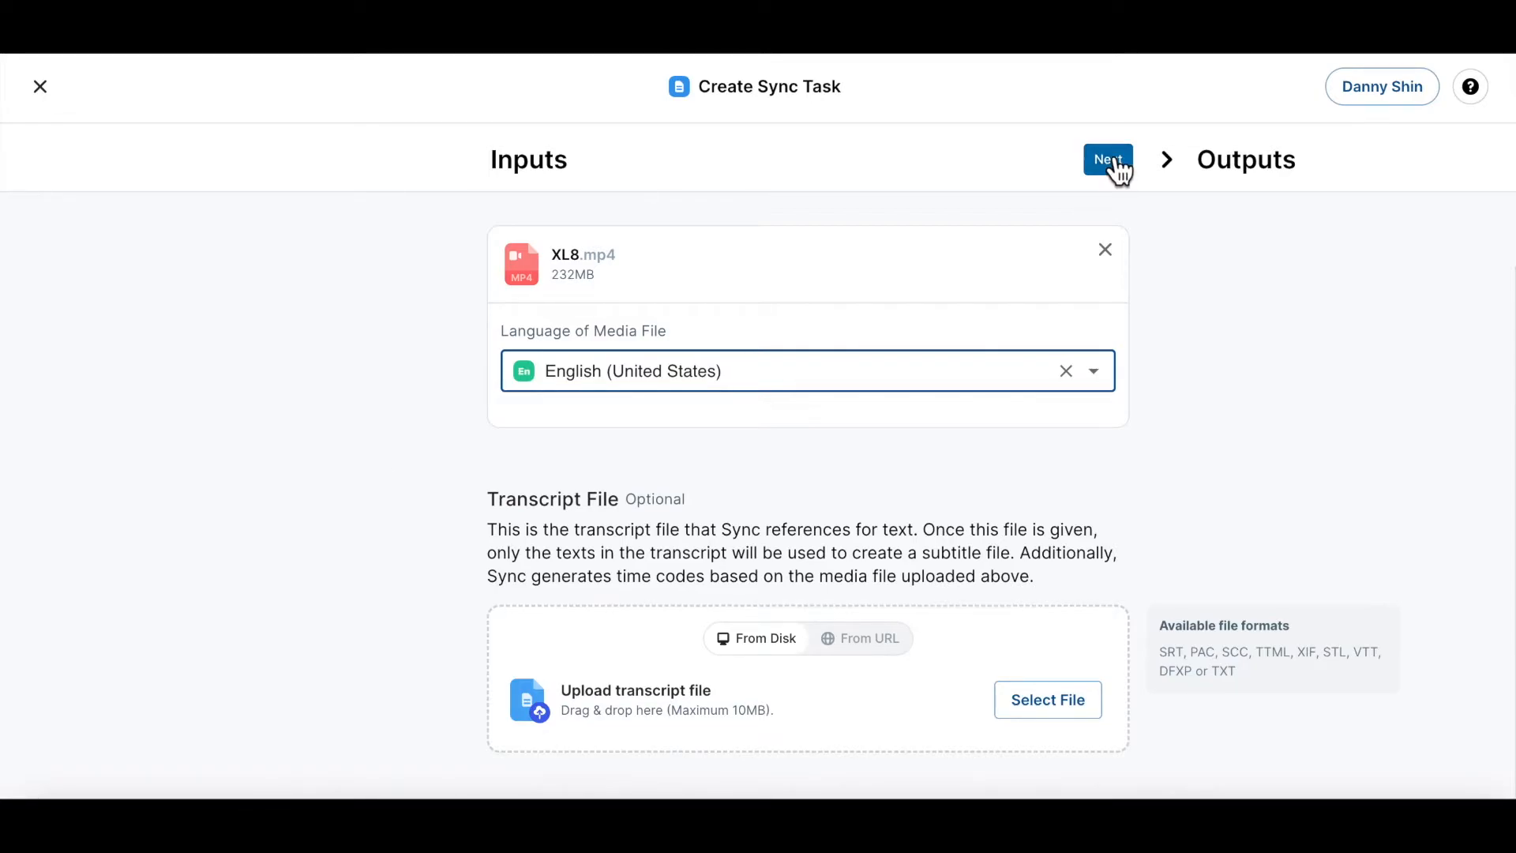
Review the en-US XL8.srt output's burnt-in timecode and max characters per line settings.
{"action": "left_click", "coordinate": [1107, 159]}
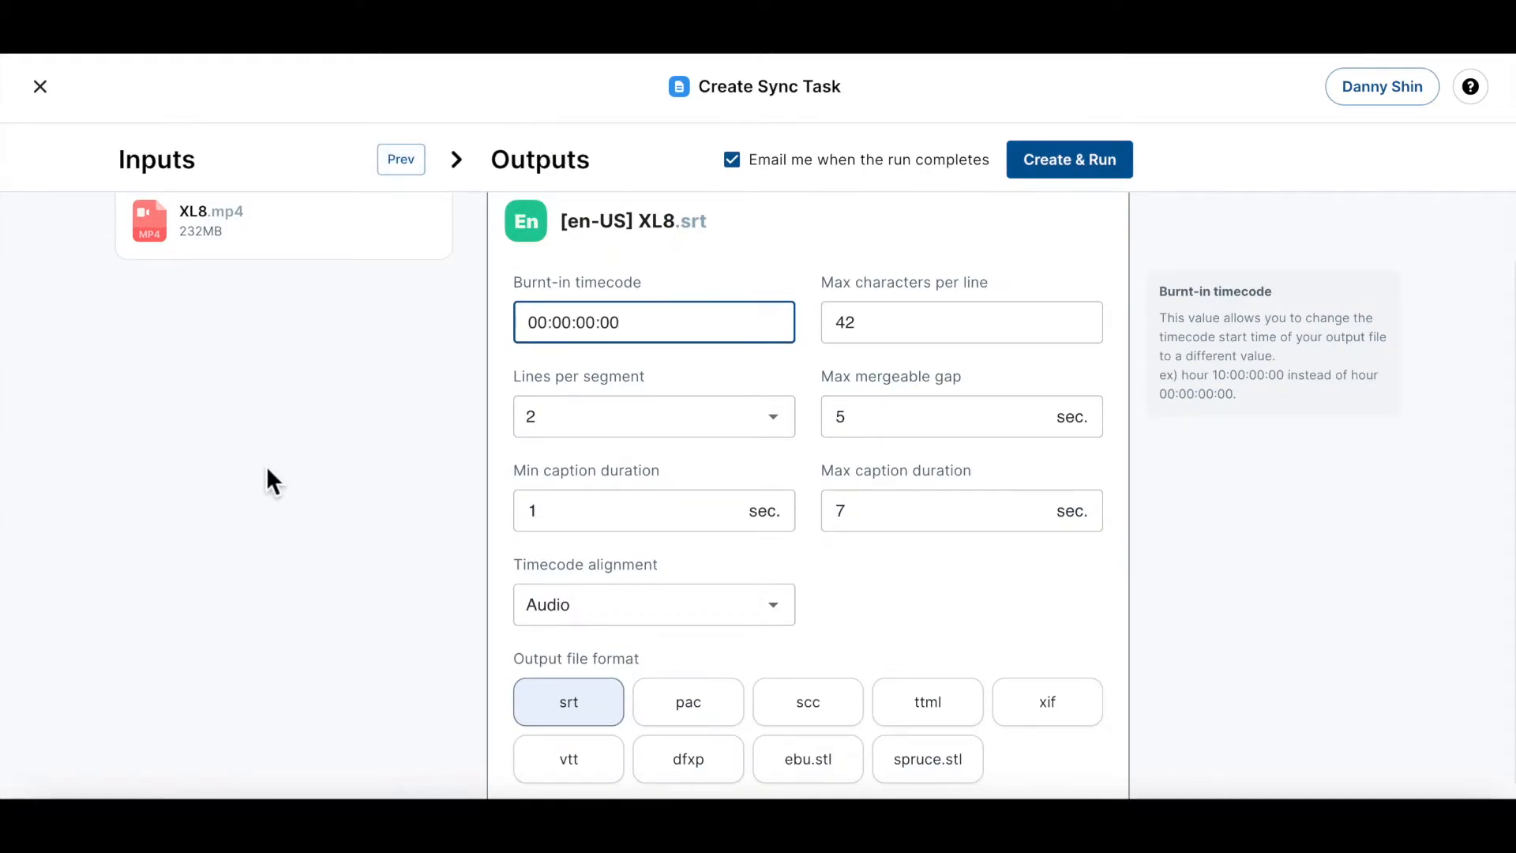
{"action": "left_click", "coordinate": [654, 323]}
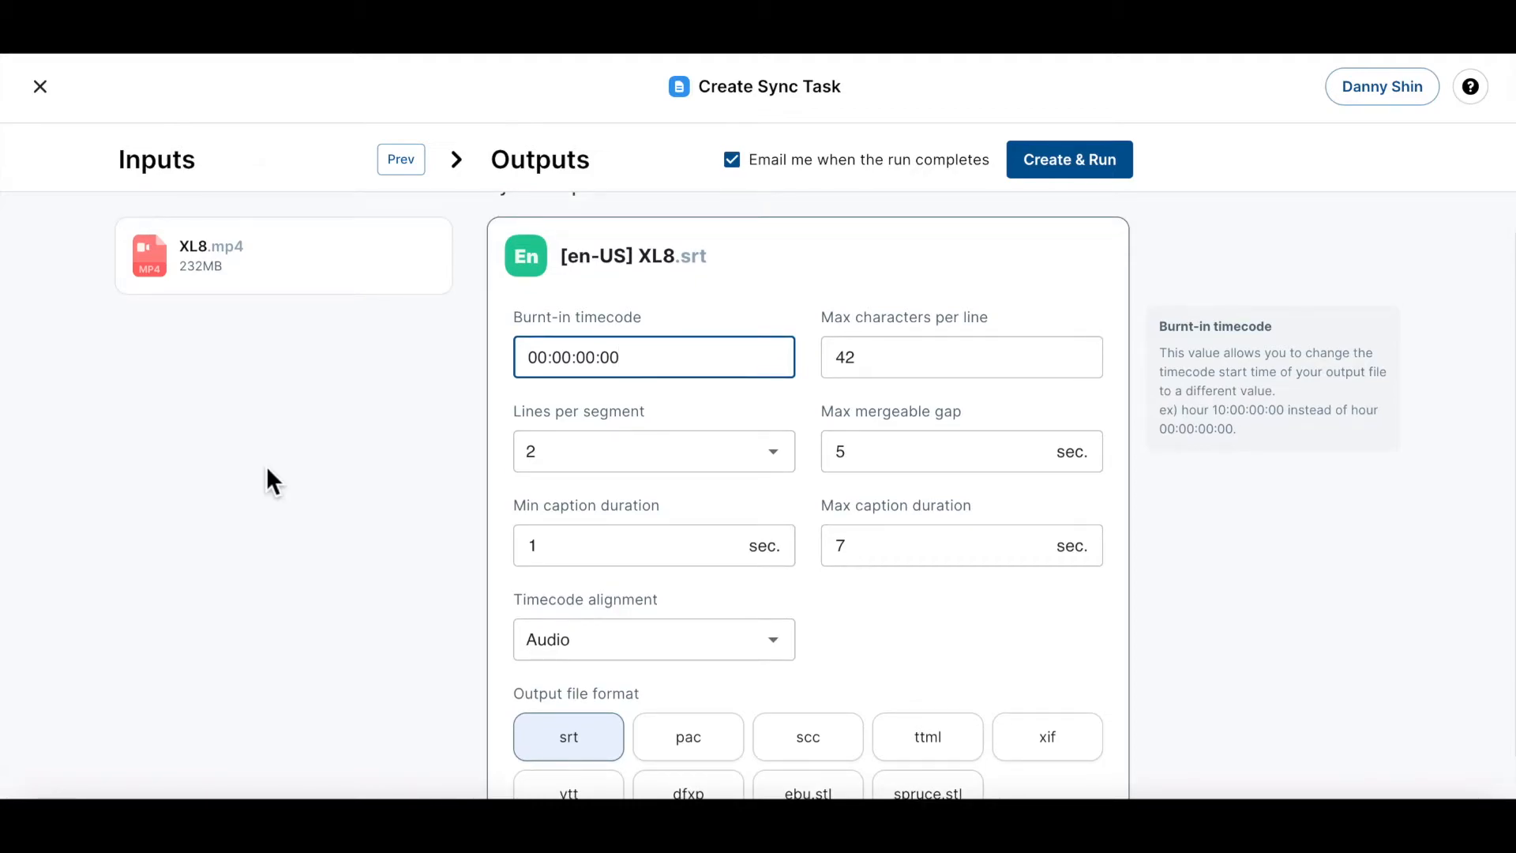
{"action": "left_click", "coordinate": [654, 357]}
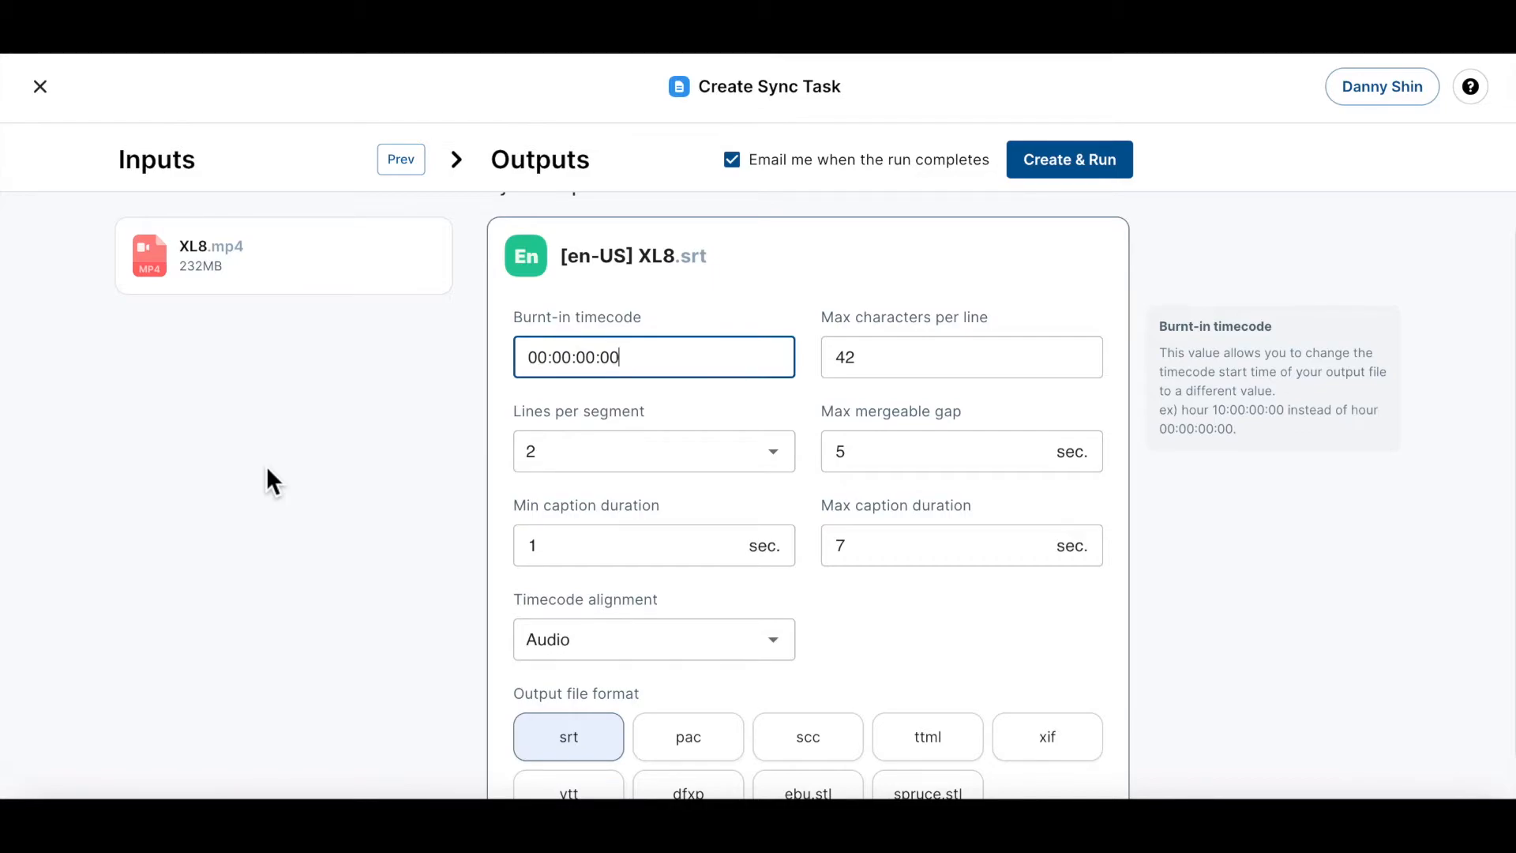
{"action": "mouse_move", "coordinate": [682, 372]}
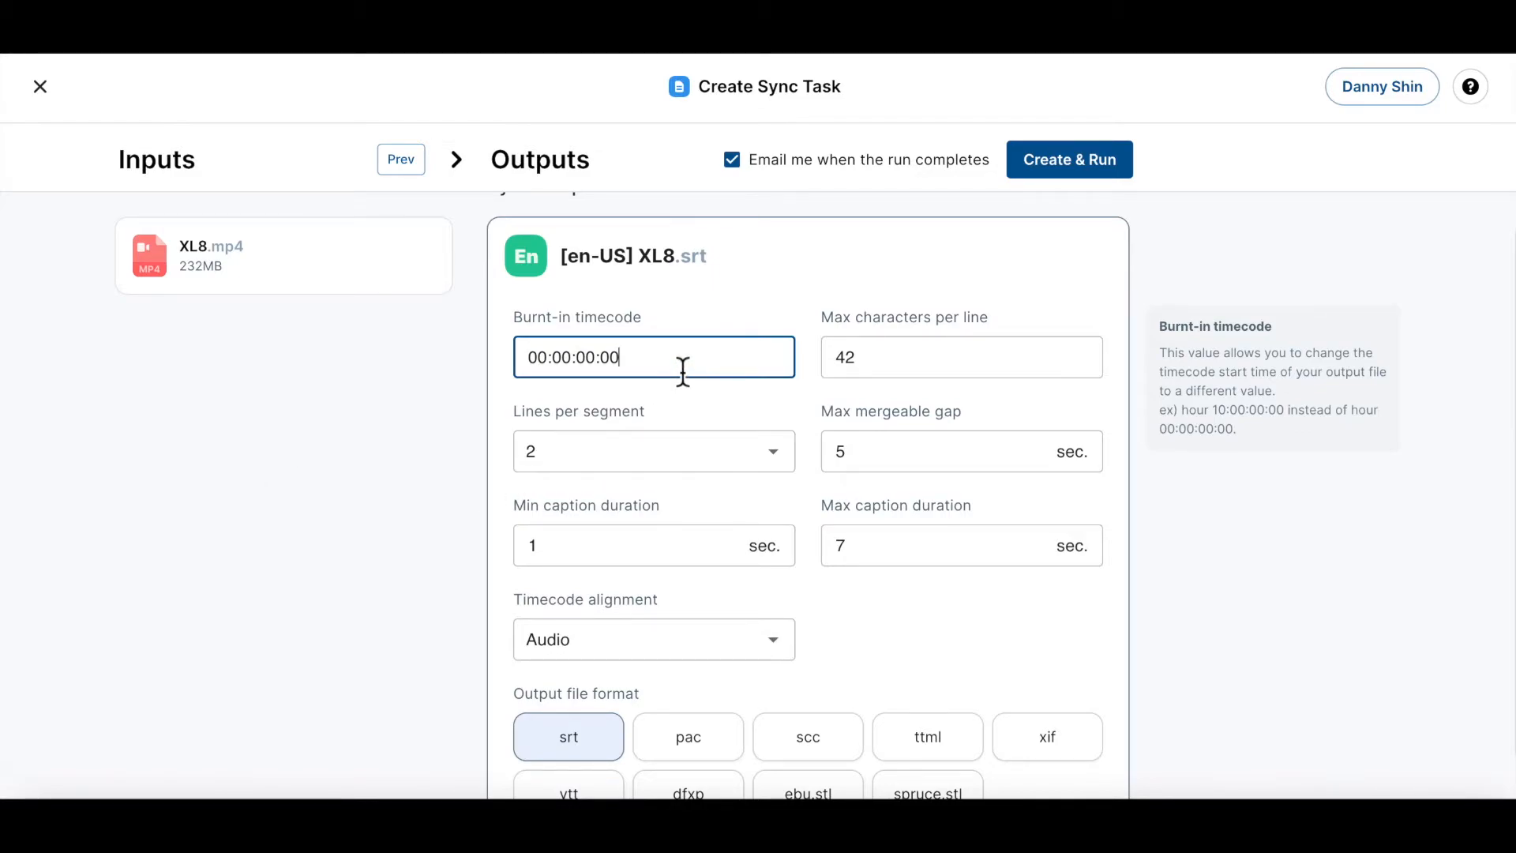
{"action": "left_click", "coordinate": [961, 357]}
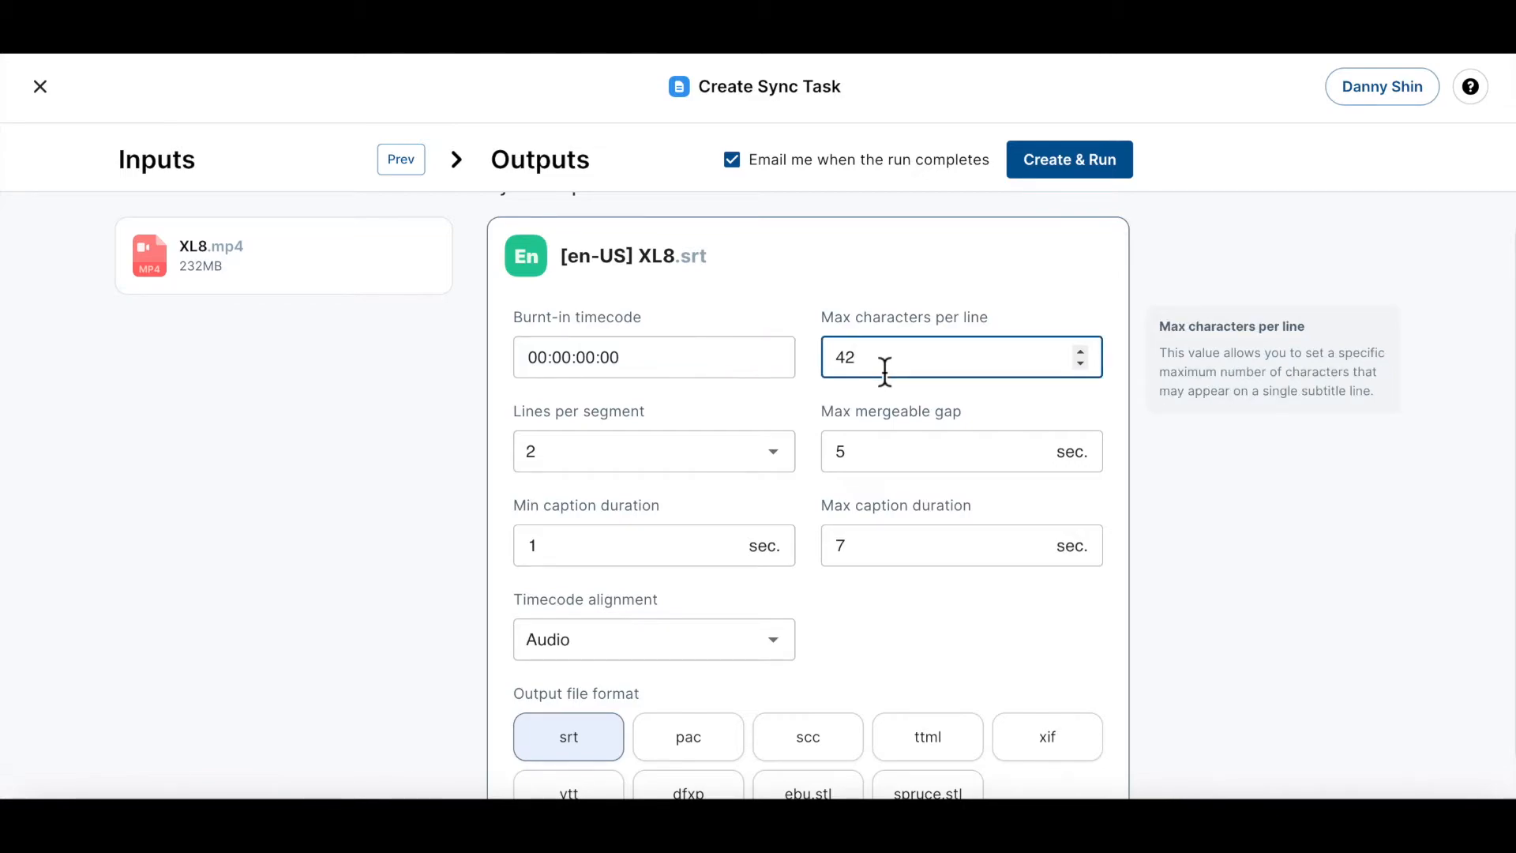
{"action": "mouse_move", "coordinate": [1280, 462]}
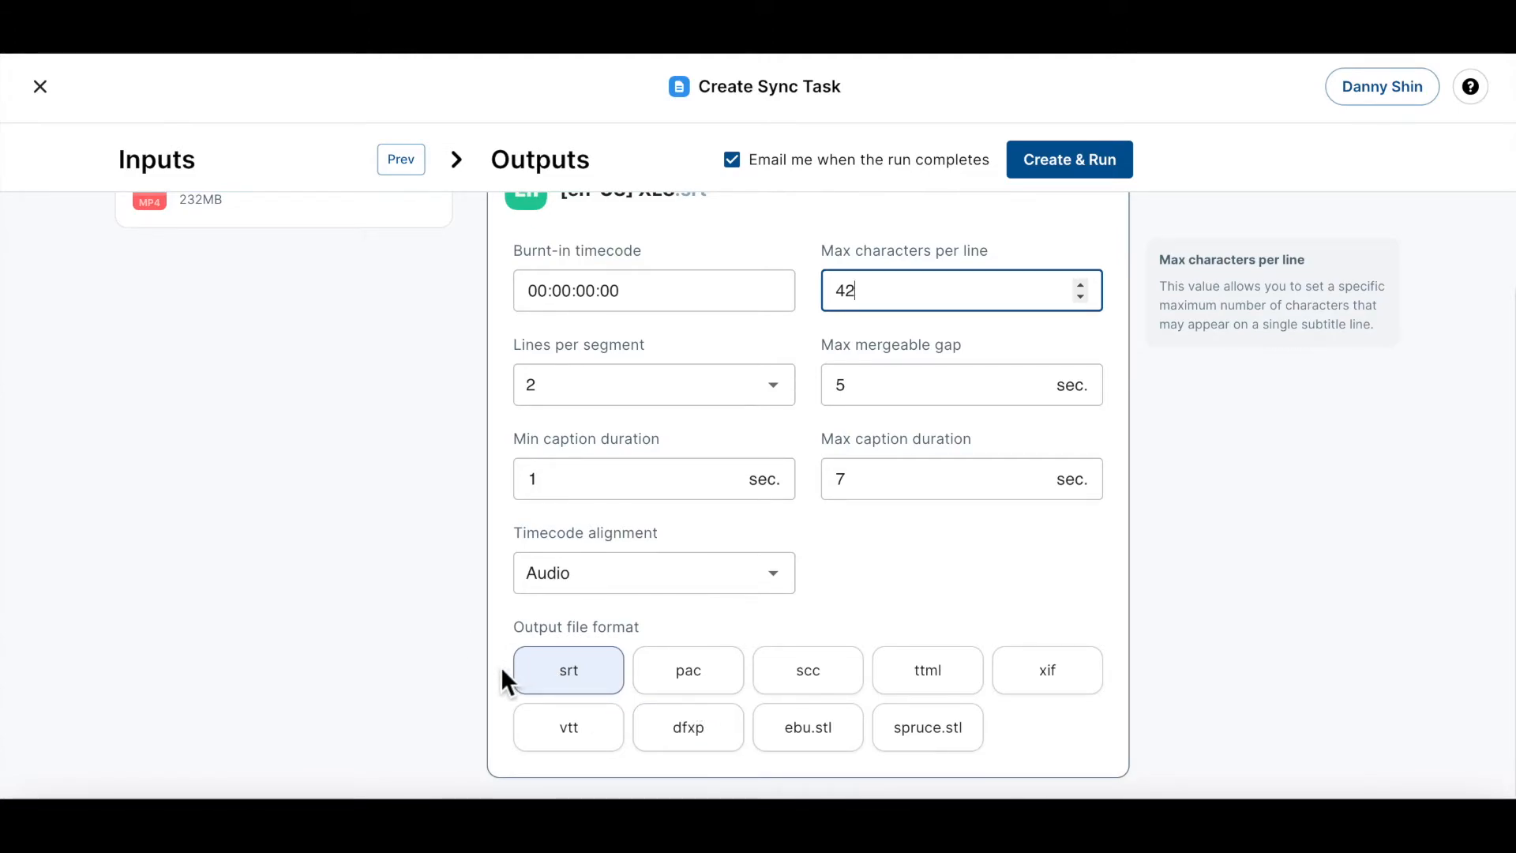
{"action": "mouse_move", "coordinate": [455, 609]}
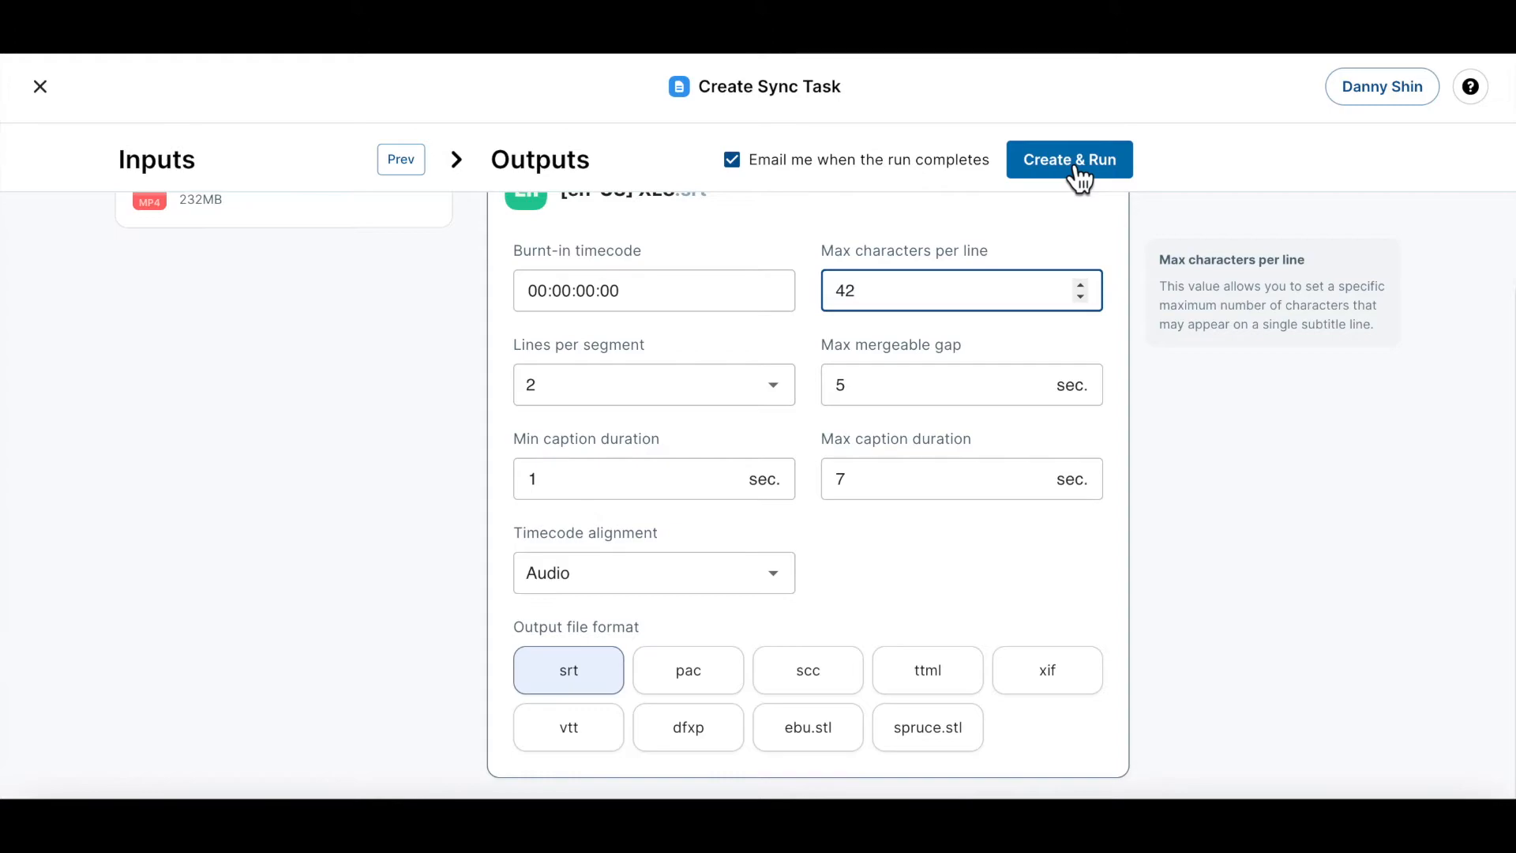
Create and run the XL8 sync task, then scroll its results.
{"action": "left_click", "coordinate": [1069, 160]}
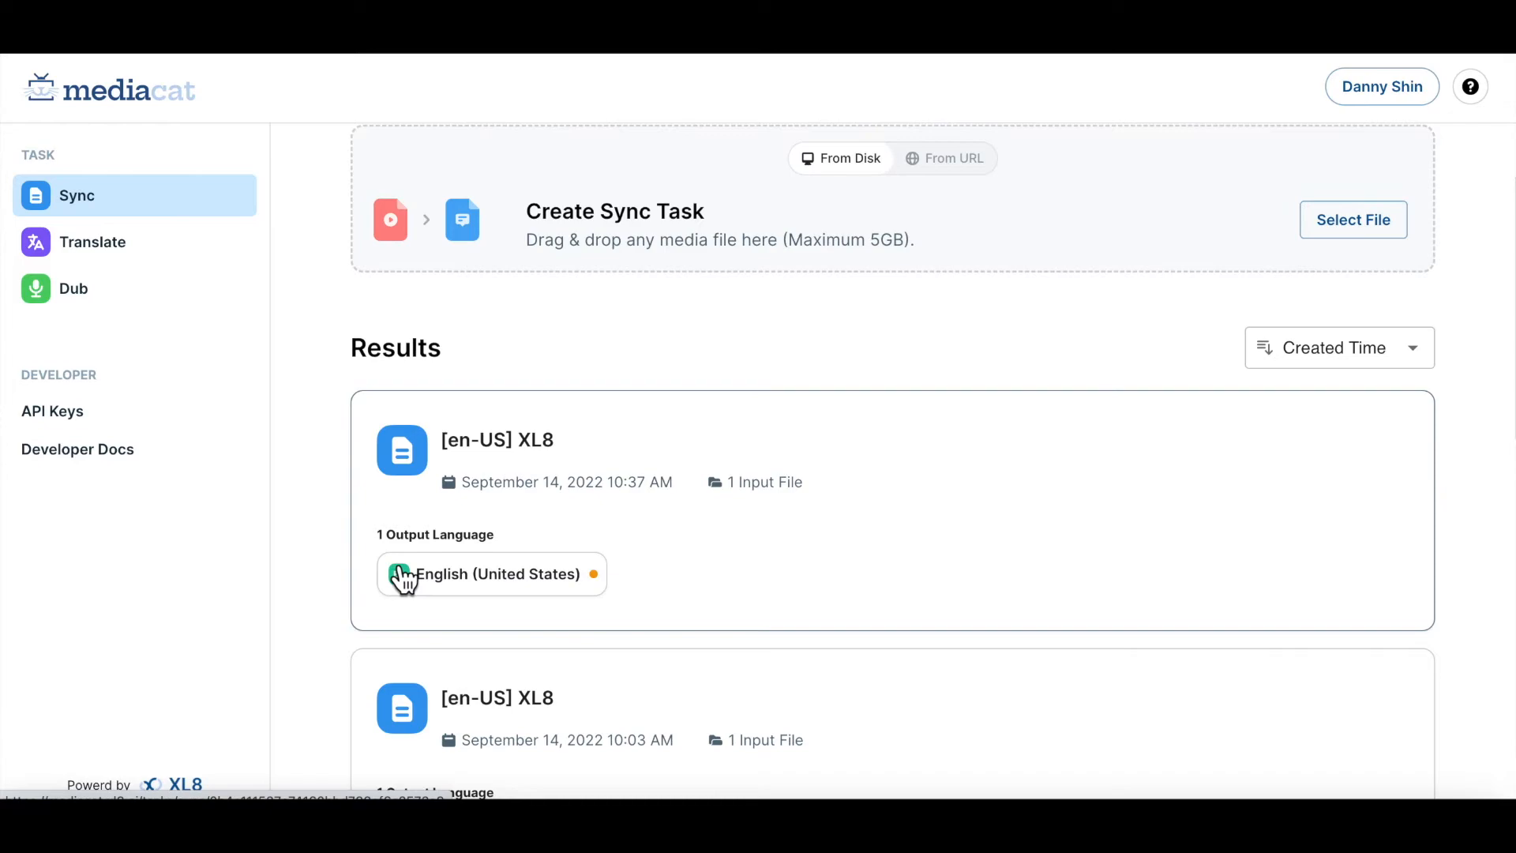
{"action": "mouse_move", "coordinate": [346, 550]}
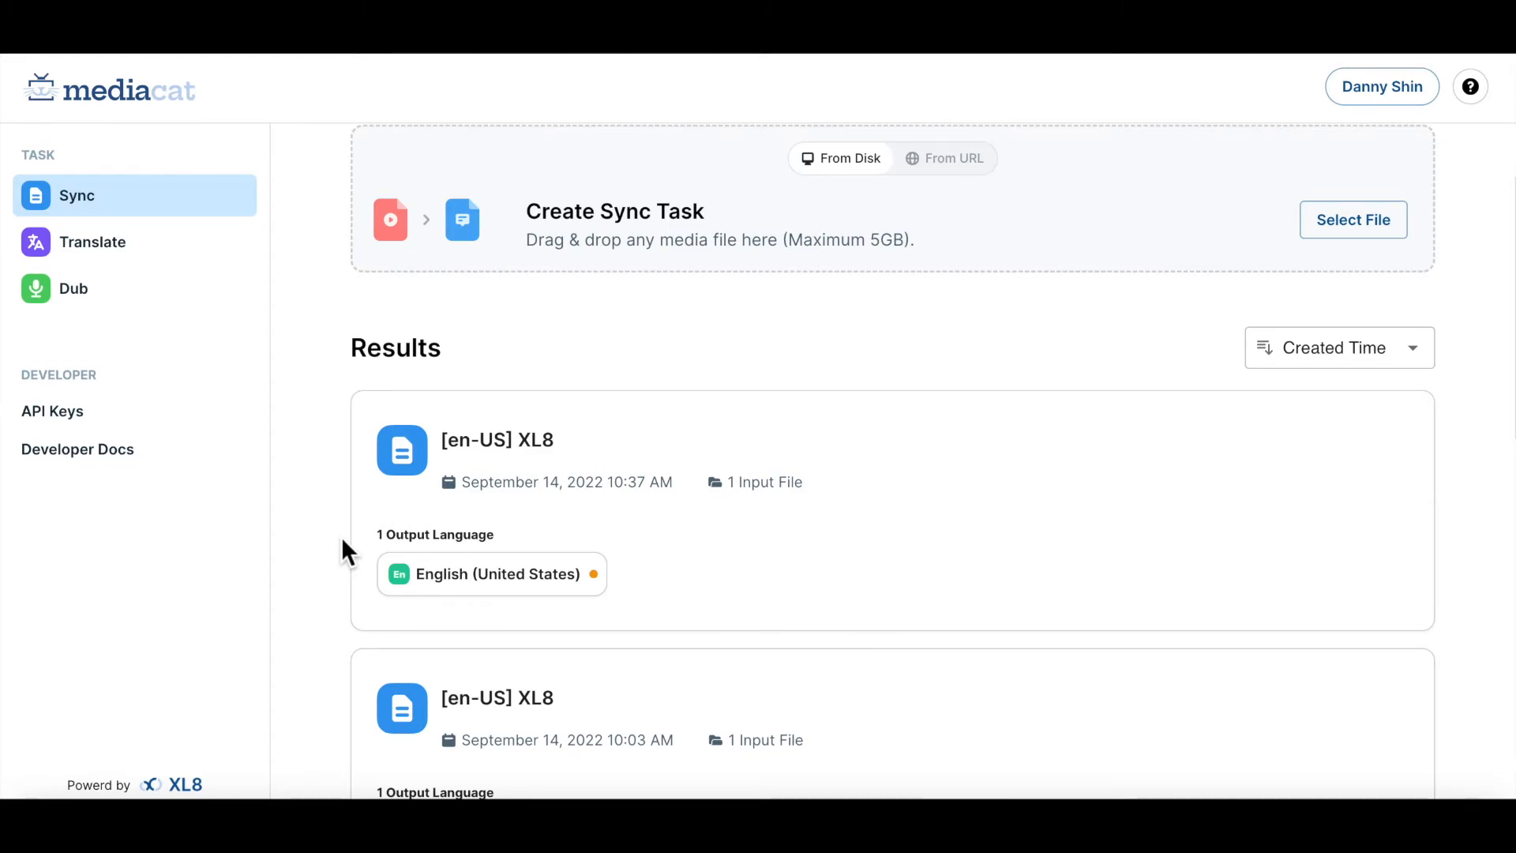
{"action": "scroll", "scroll_direction": "down", "scroll_amount": 3}
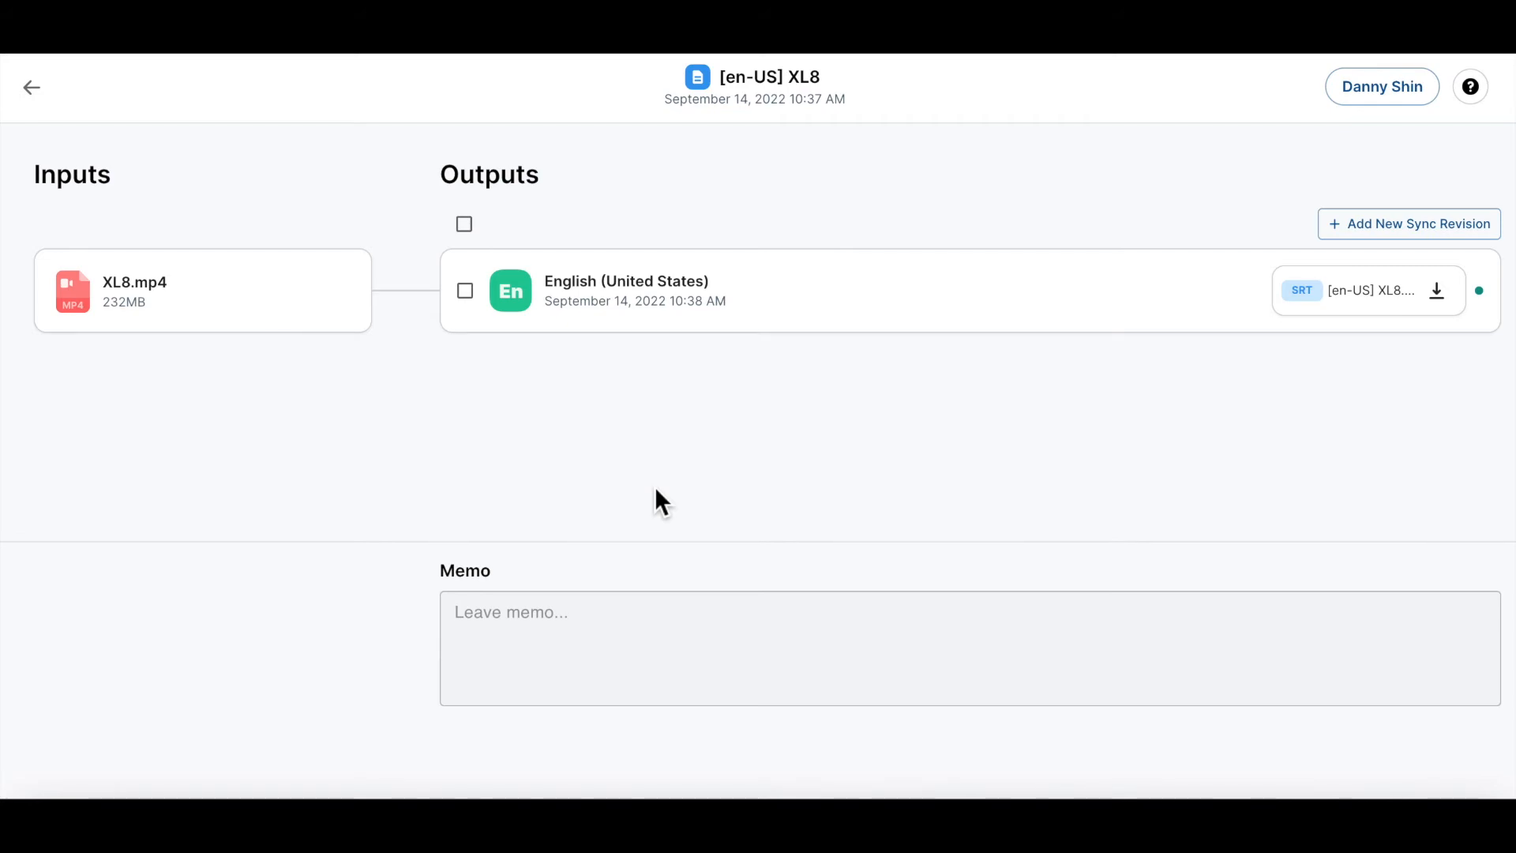
{"action": "mouse_move", "coordinate": [336, 432]}
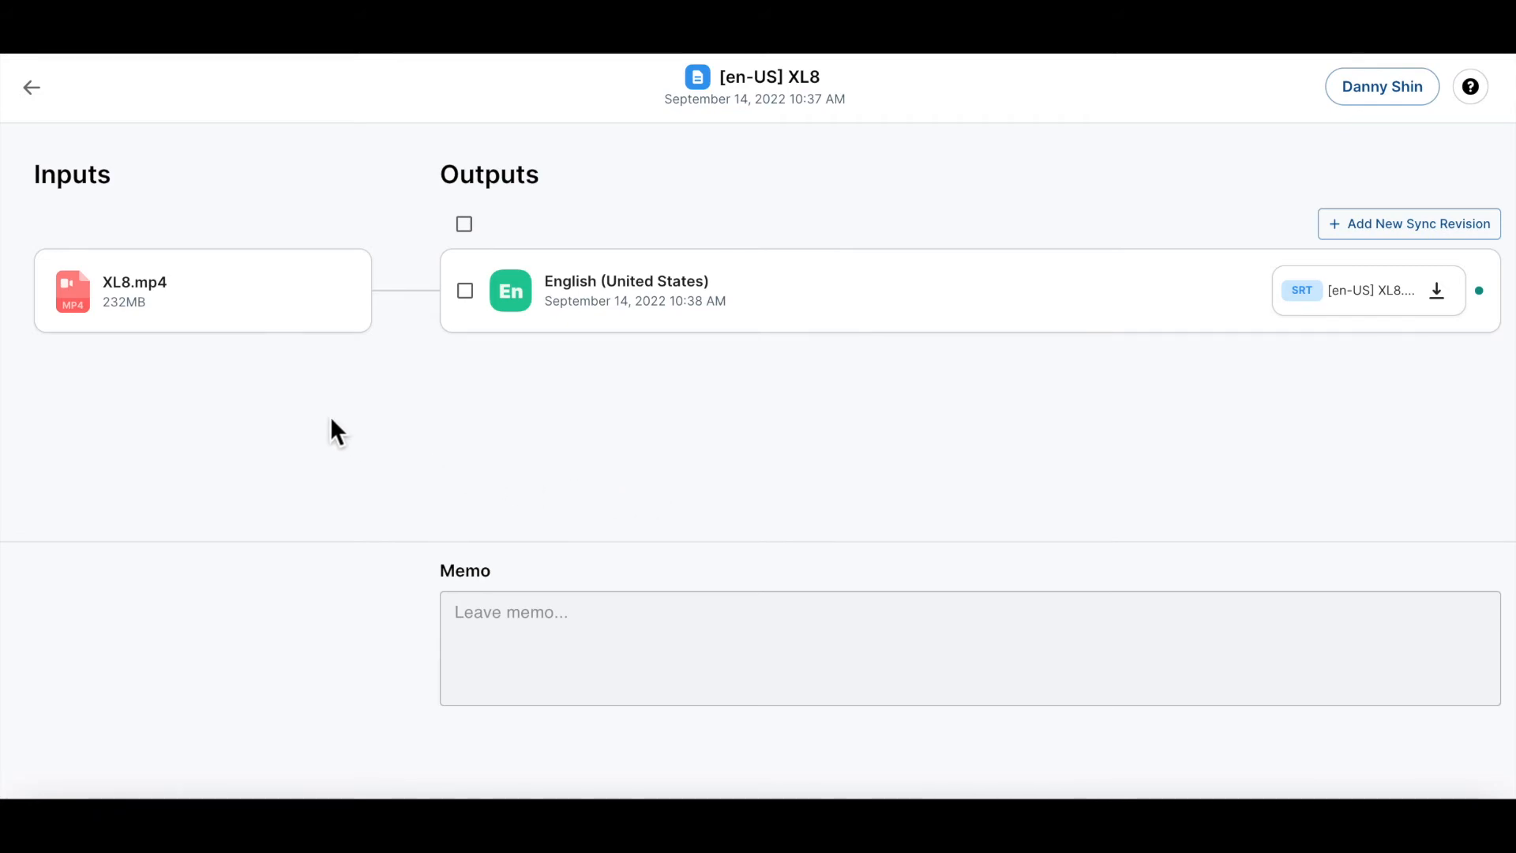
{"action": "mouse_move", "coordinate": [207, 250]}
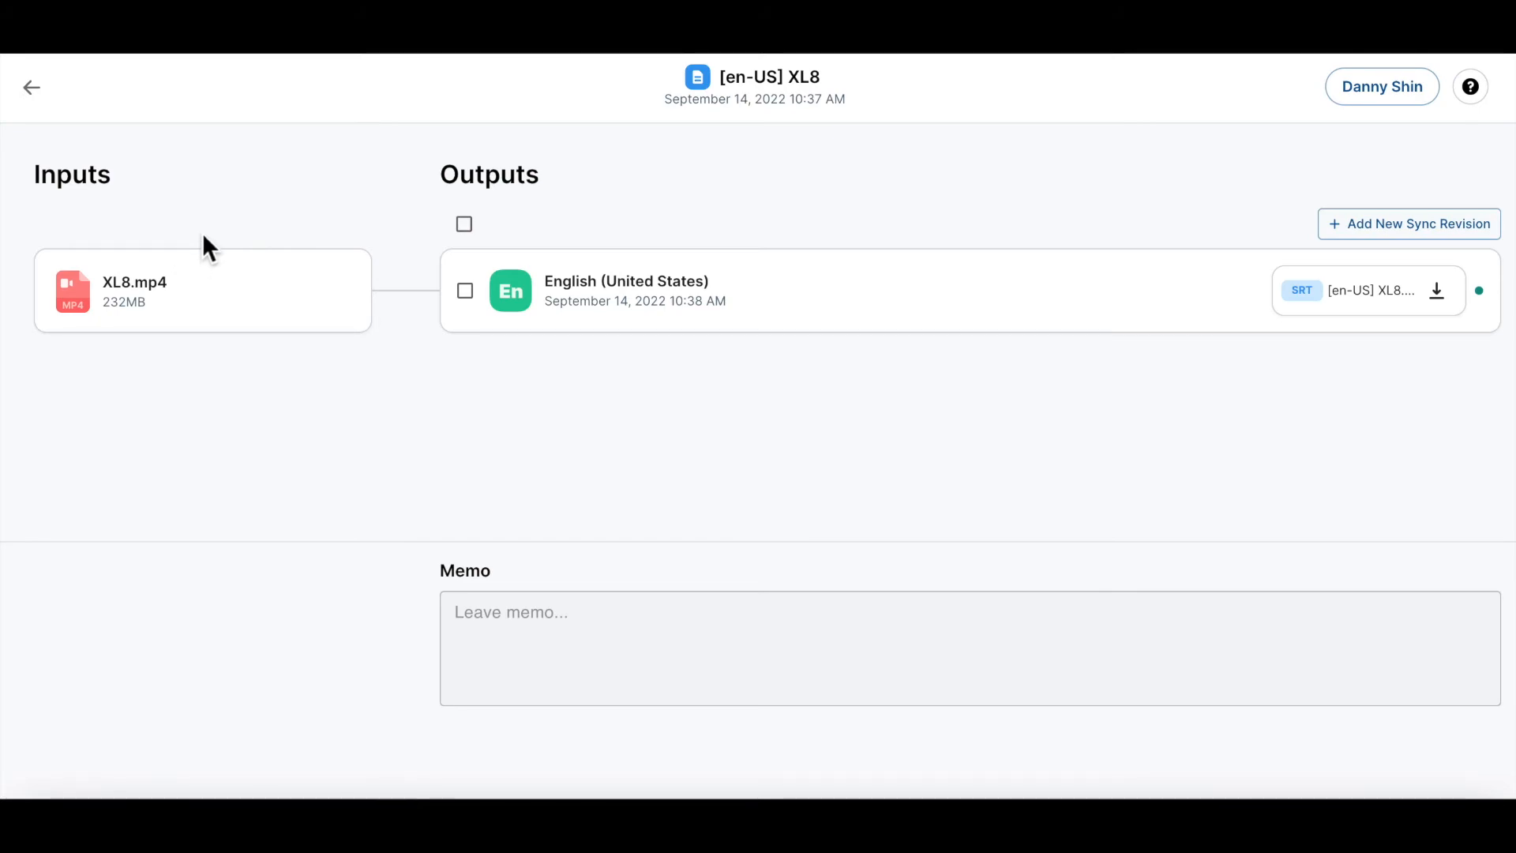
{"action": "mouse_move", "coordinate": [1279, 408]}
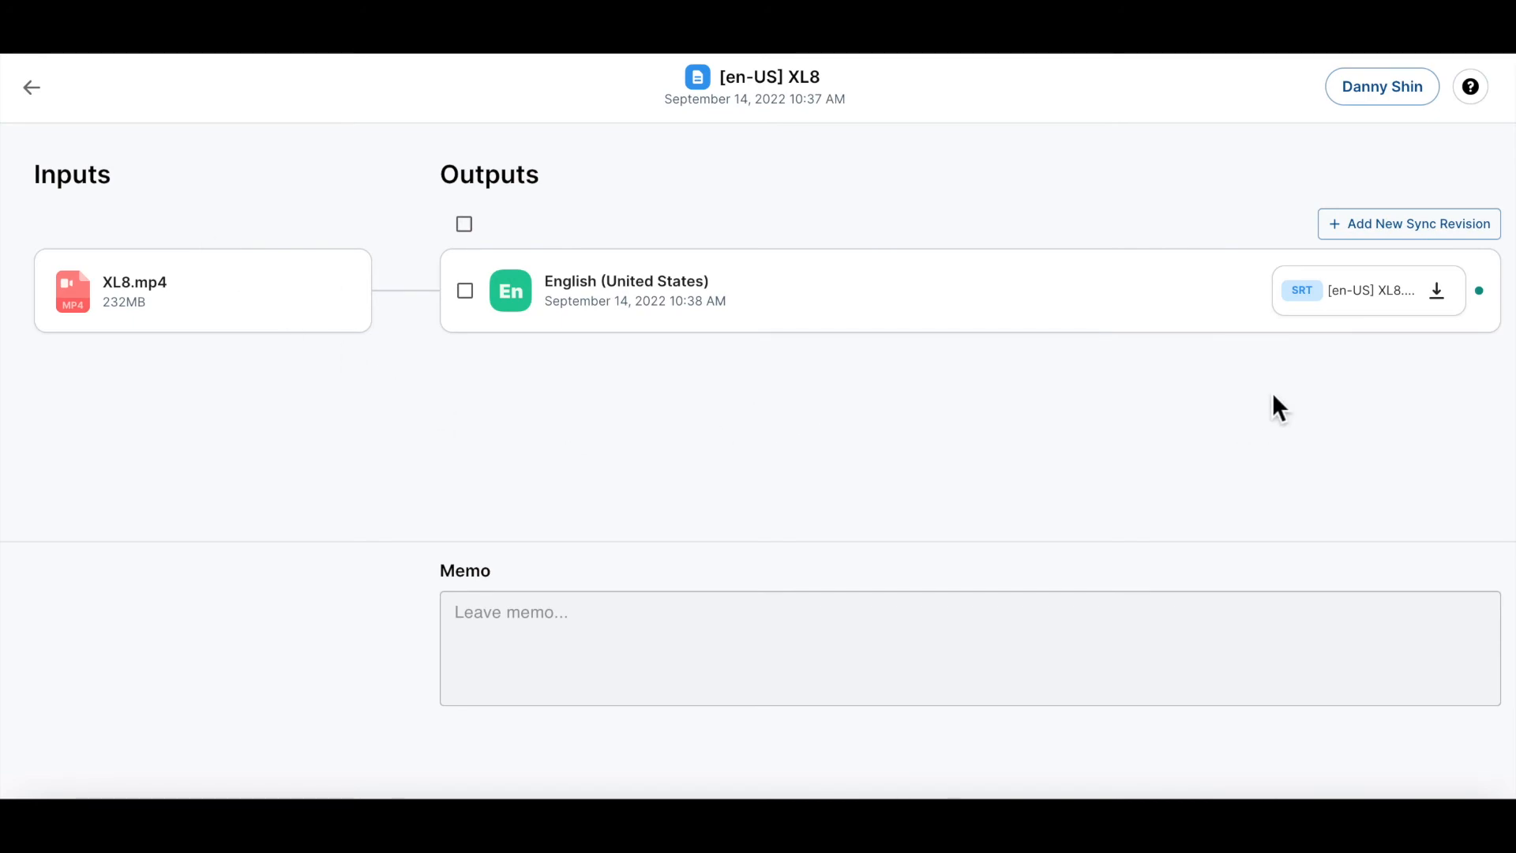
{"action": "mouse_move", "coordinate": [1369, 431]}
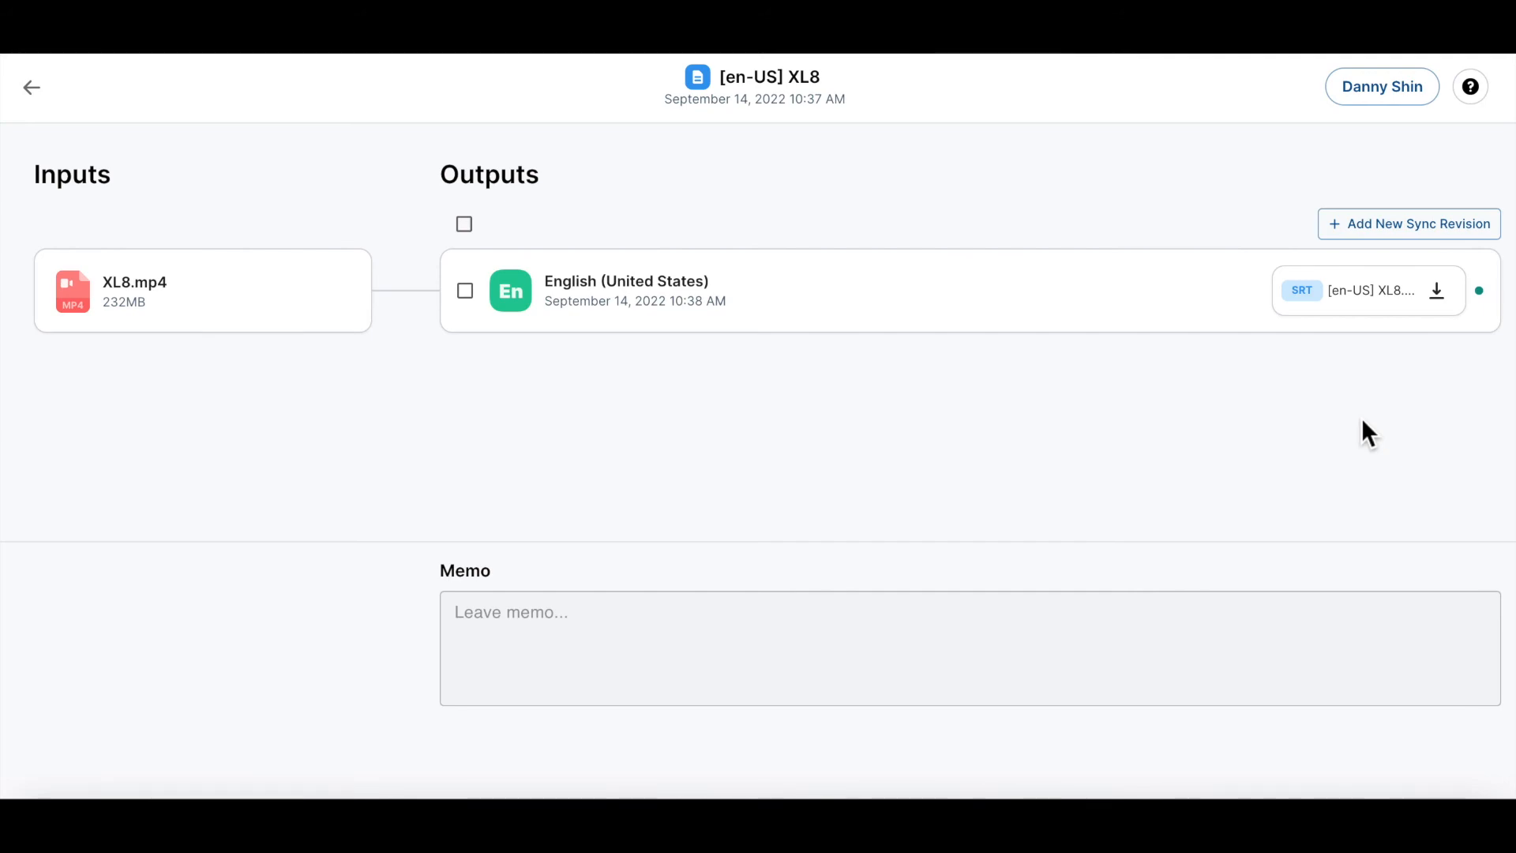
{"action": "mouse_move", "coordinate": [1085, 414]}
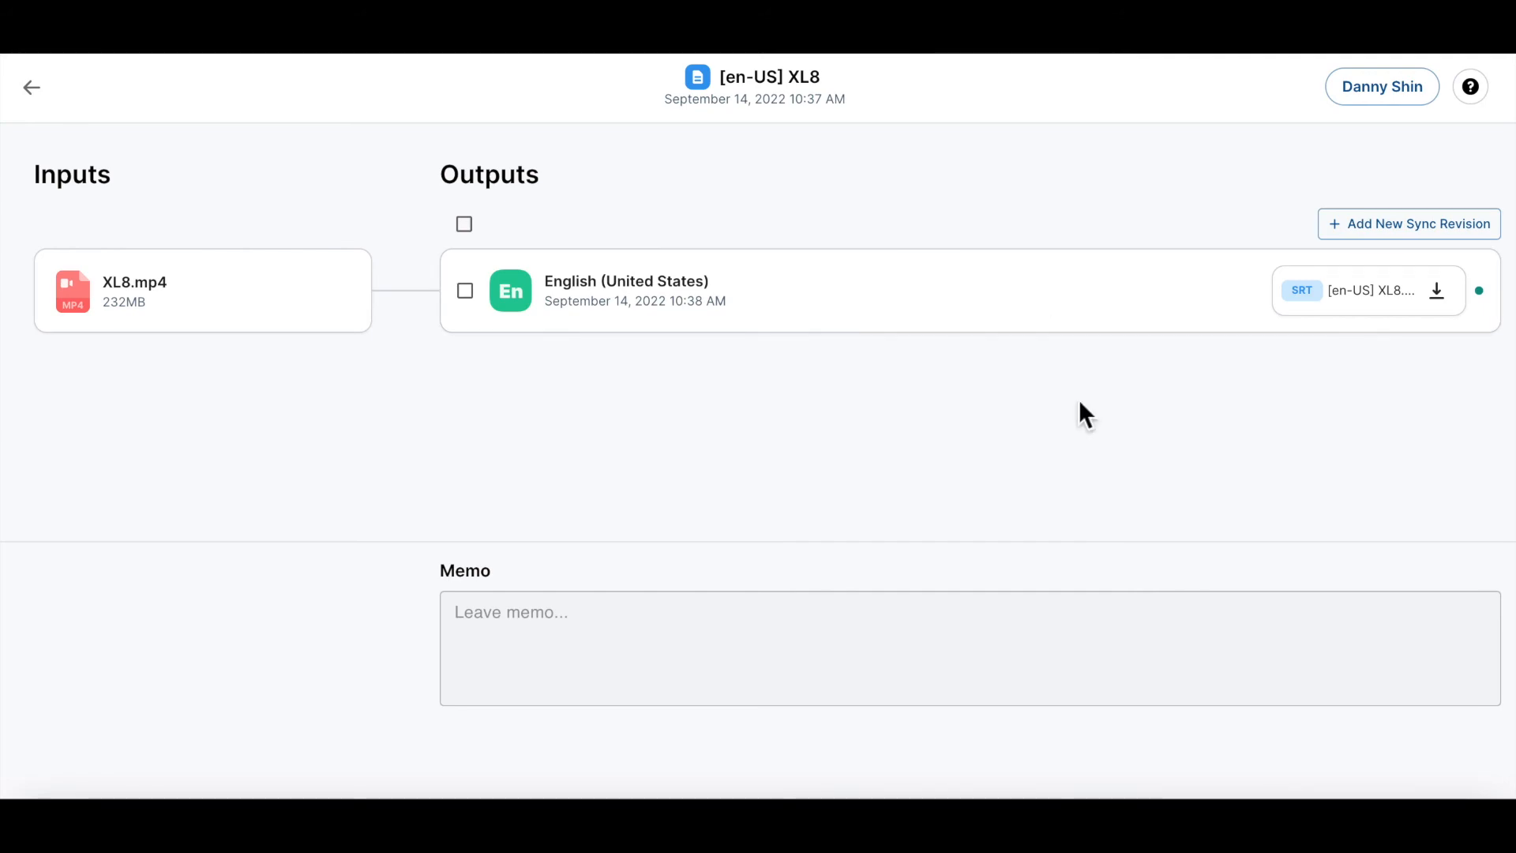
Start a sync revision from the XL8 English (United States) output.
{"action": "left_click", "coordinate": [626, 290]}
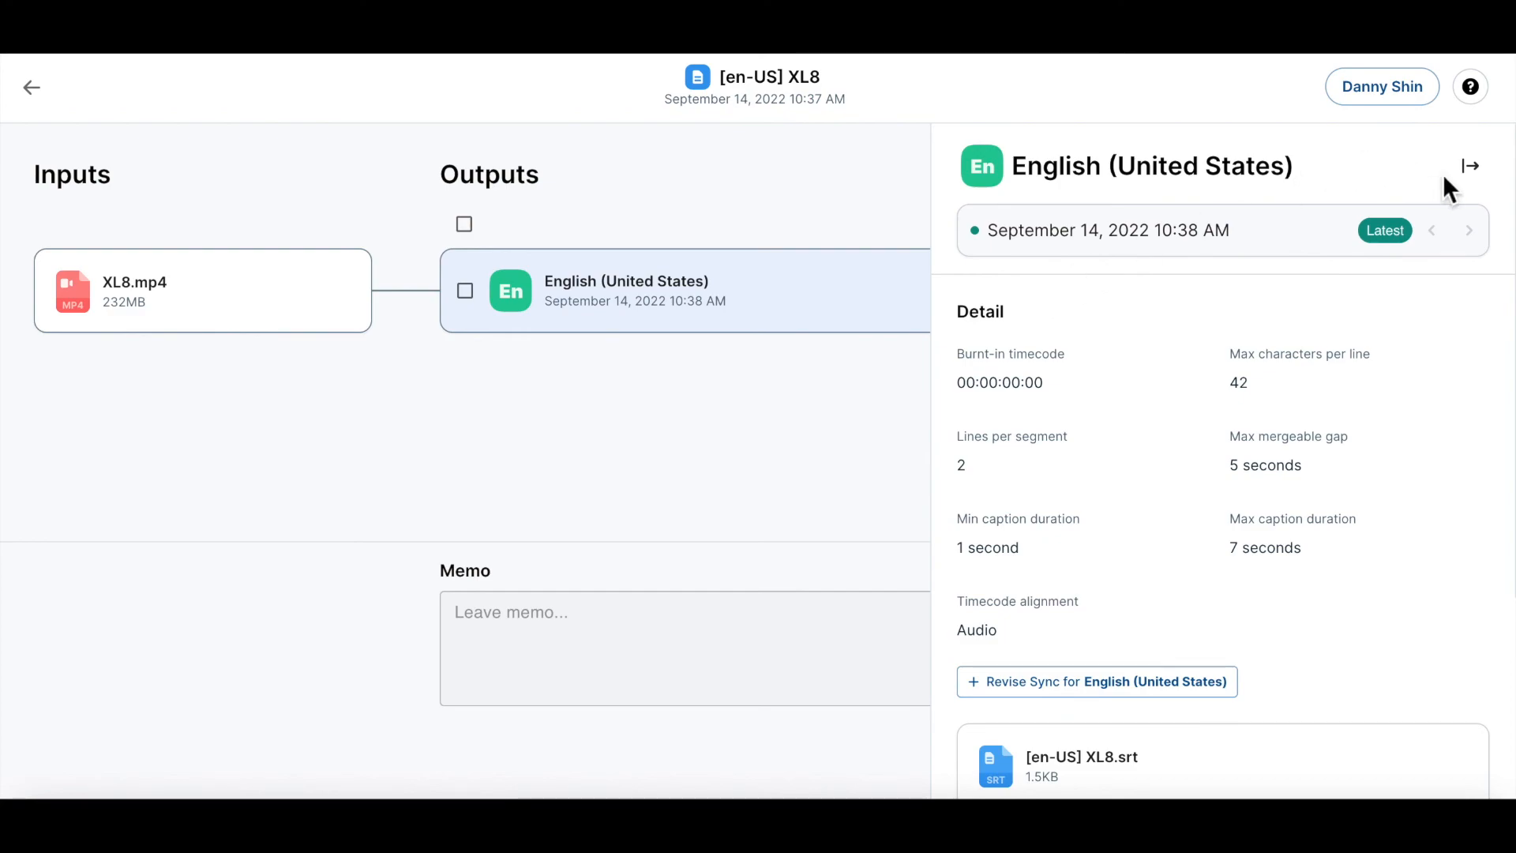
{"action": "left_click", "coordinate": [1095, 681]}
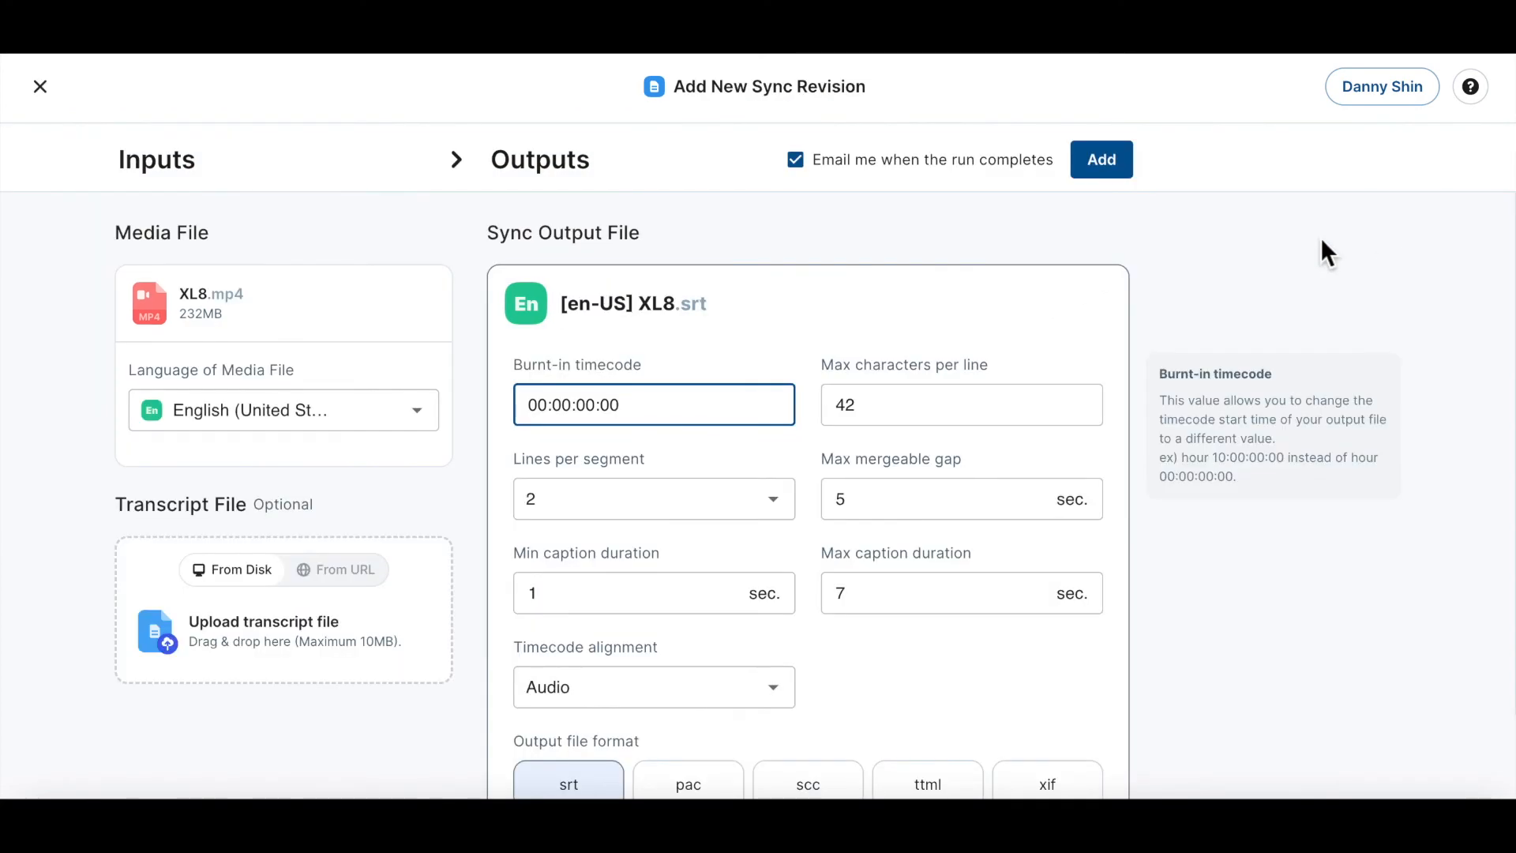